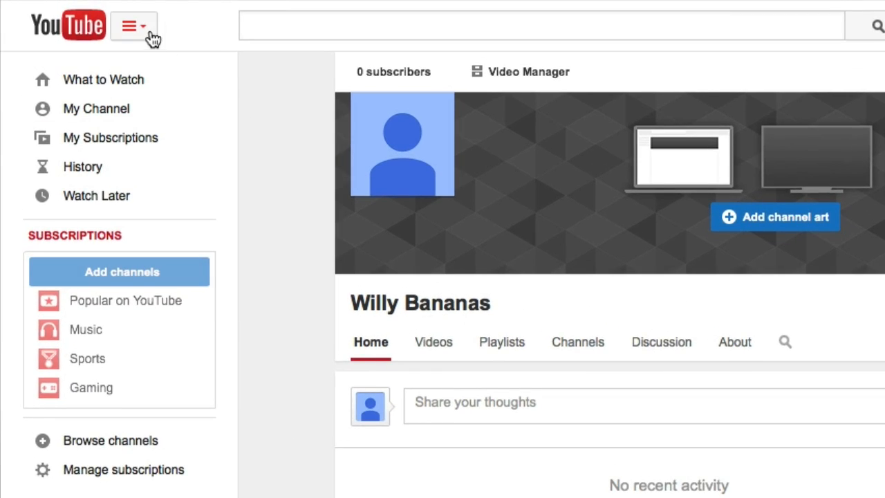
mouse_move(111, 138)
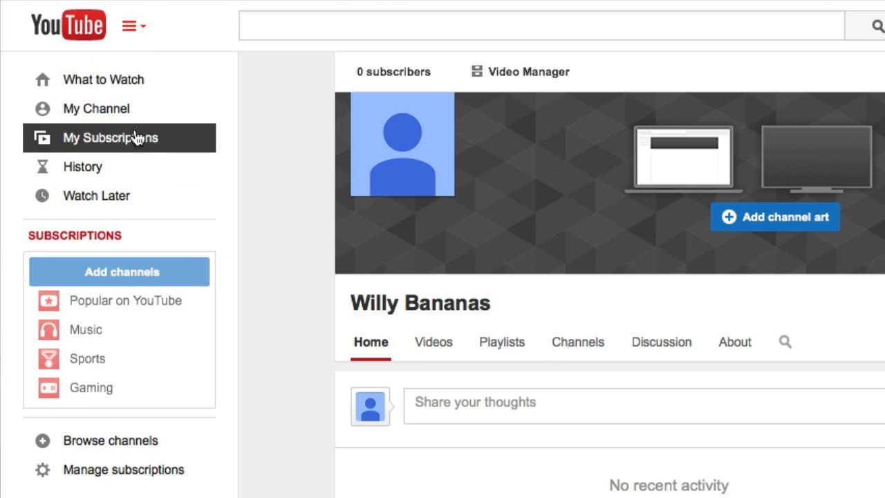
mouse_move(254, 117)
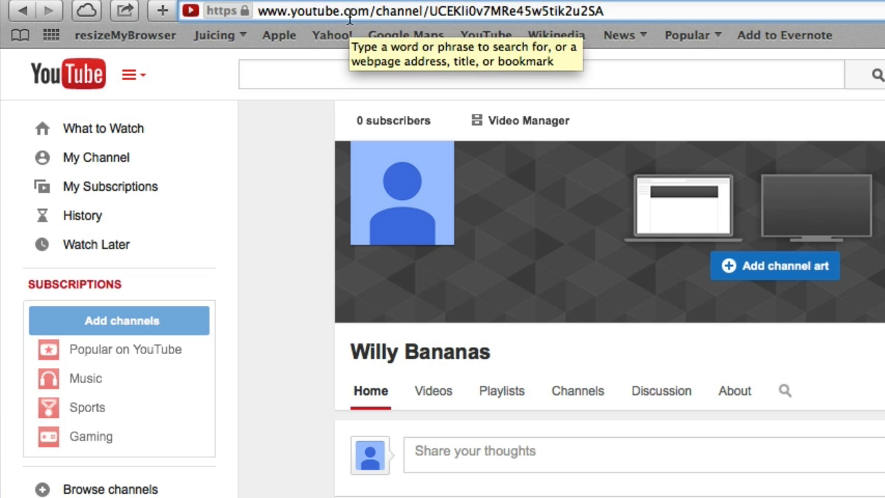
Go from the account avatar menu to the YouTube account settings Overview page
double_click(401, 11)
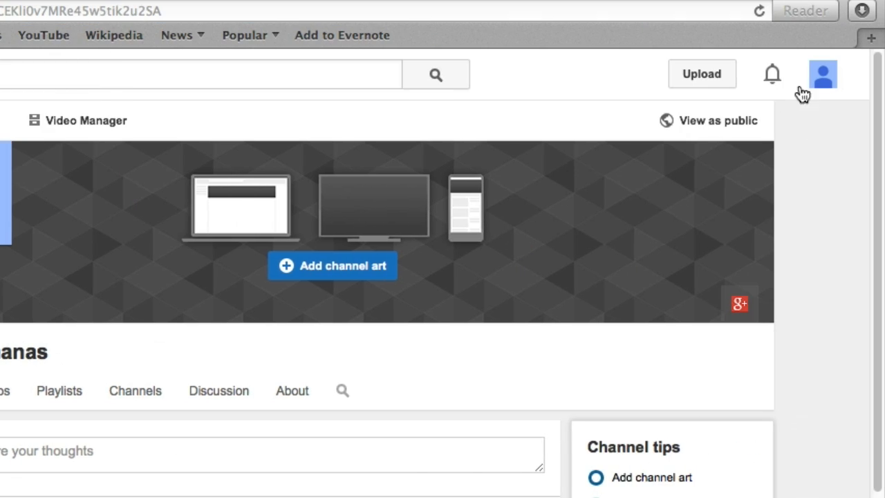
mouse_move(827, 84)
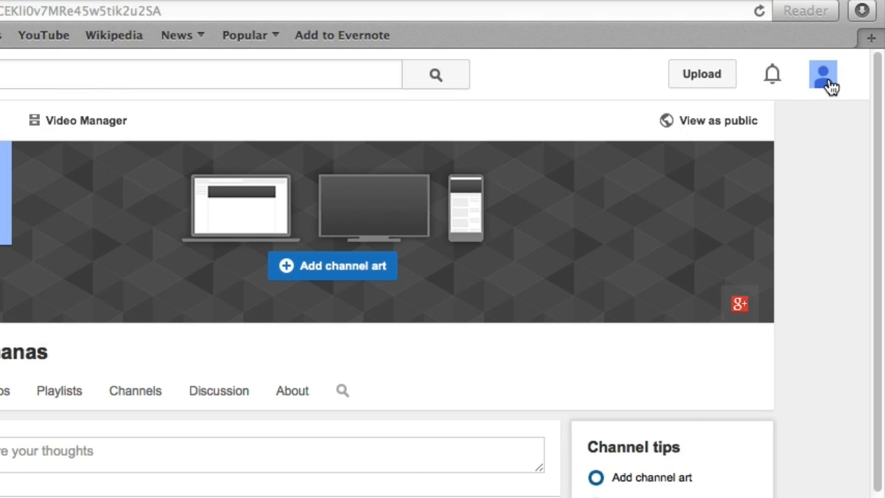
click(823, 75)
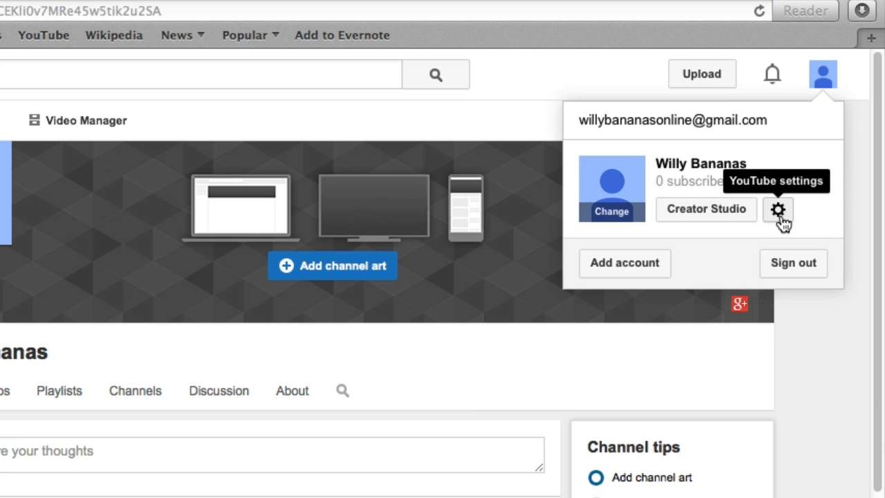
click(778, 210)
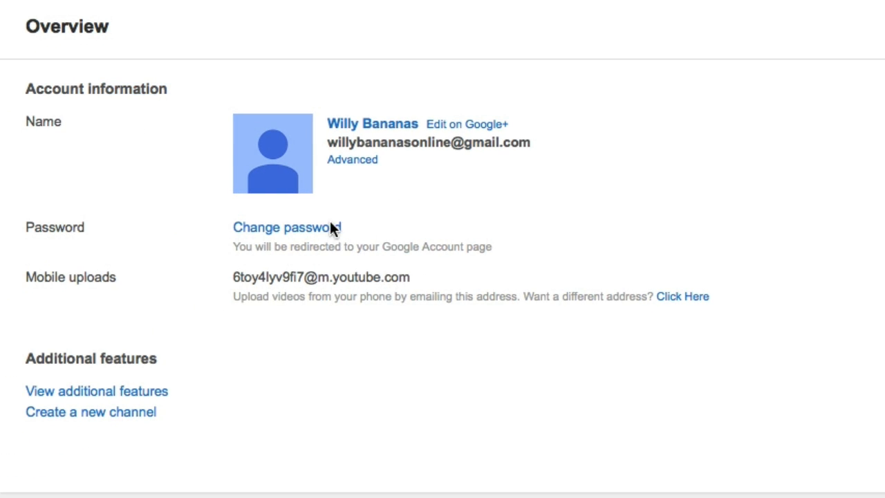
Show the Advanced settings and highlight the auto-generated channel ID in the channel URL
click(351, 161)
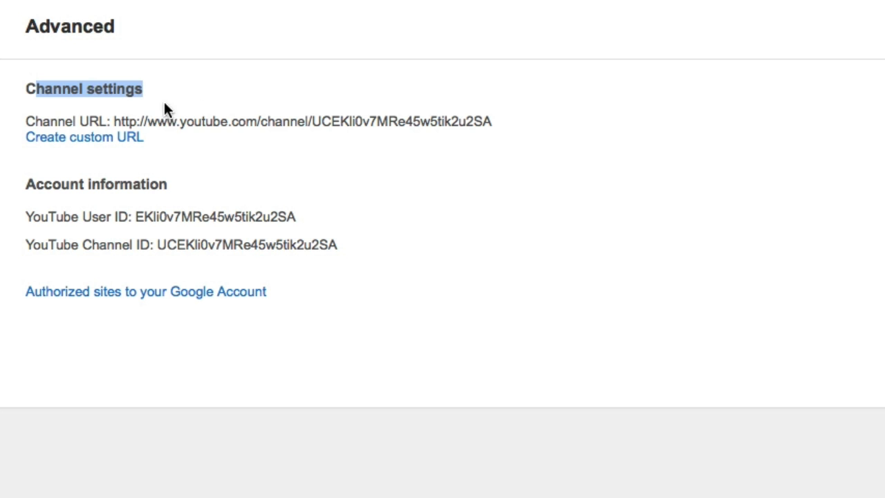
mouse_move(268, 137)
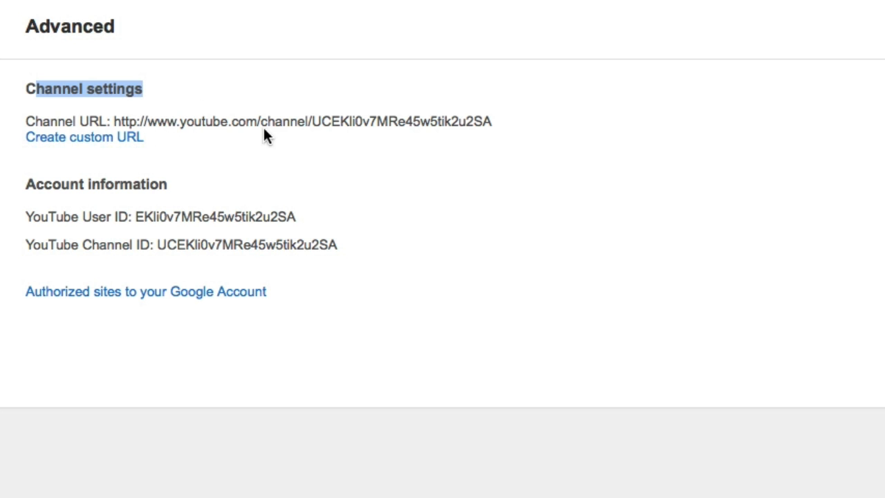
drag(266, 122, 471, 122)
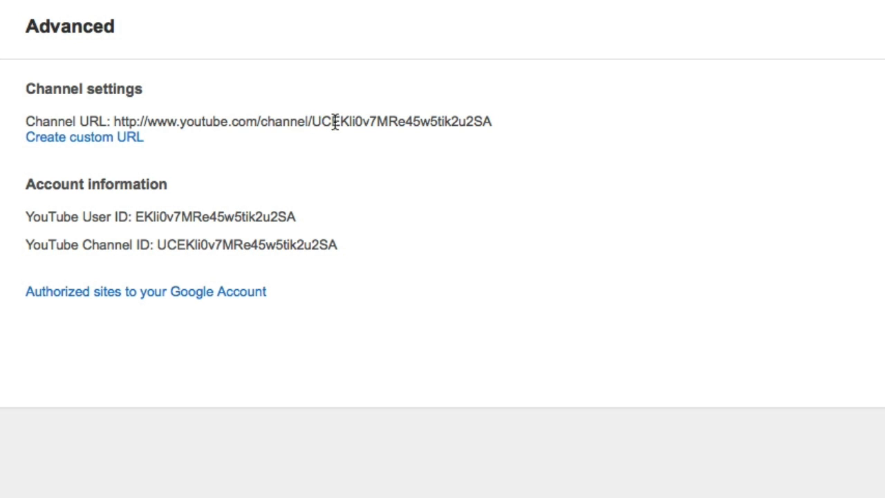
drag(312, 122, 526, 137)
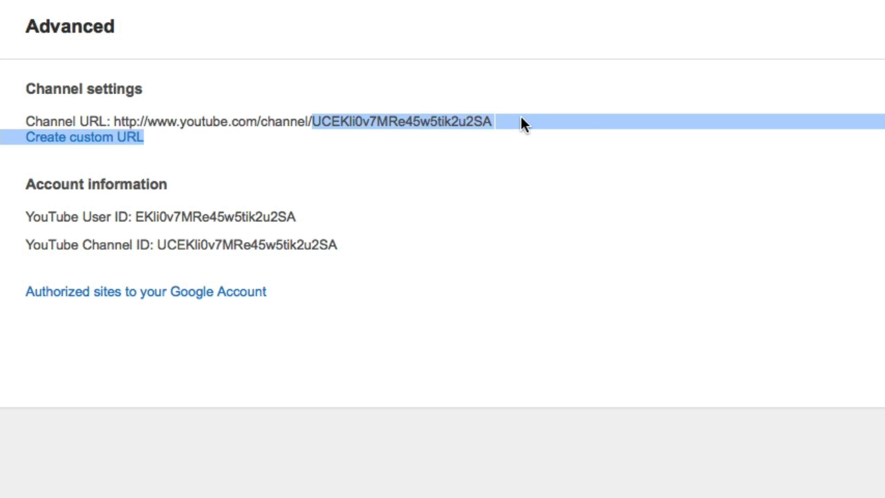
click(111, 161)
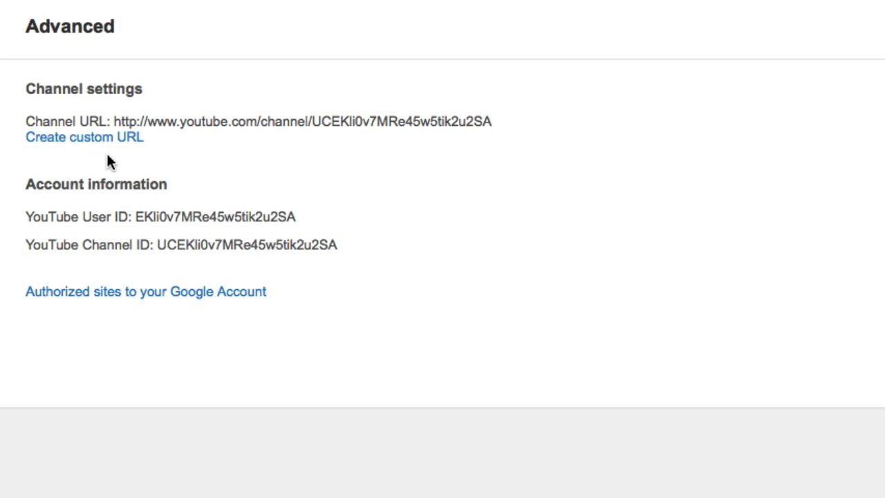
mouse_move(84, 137)
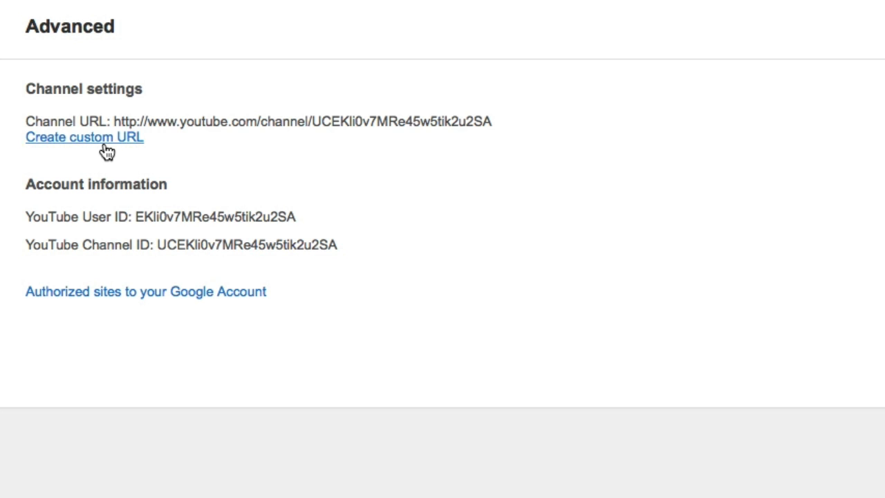
mouse_move(223, 125)
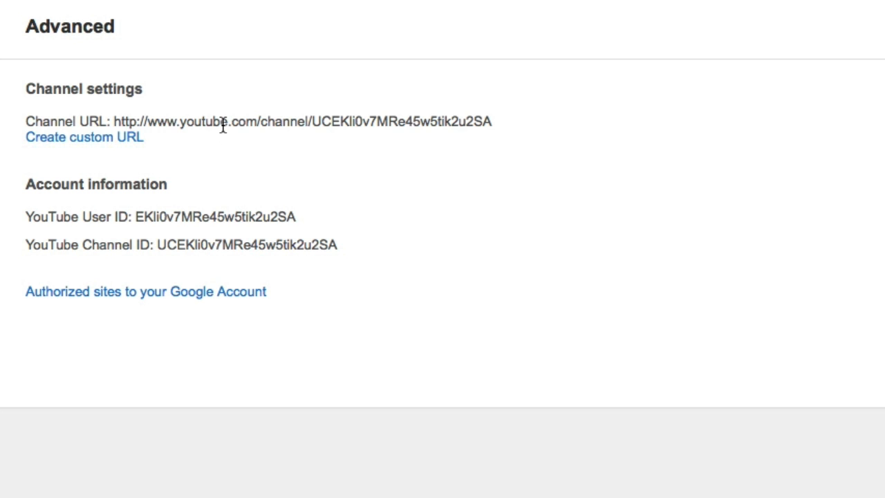
double_click(276, 122)
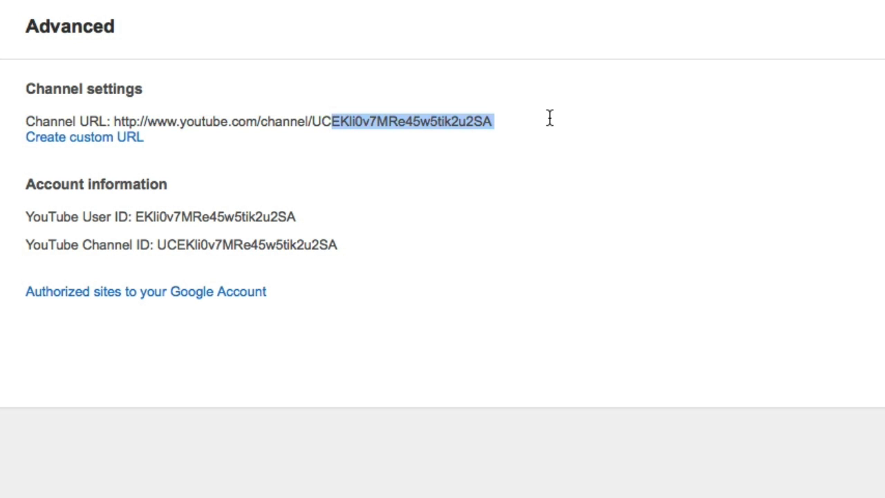
mouse_move(127, 127)
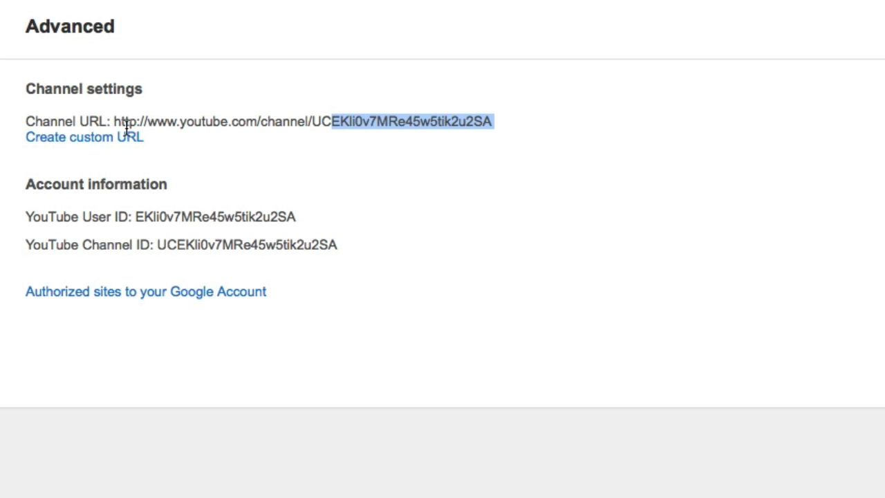
mouse_move(158, 166)
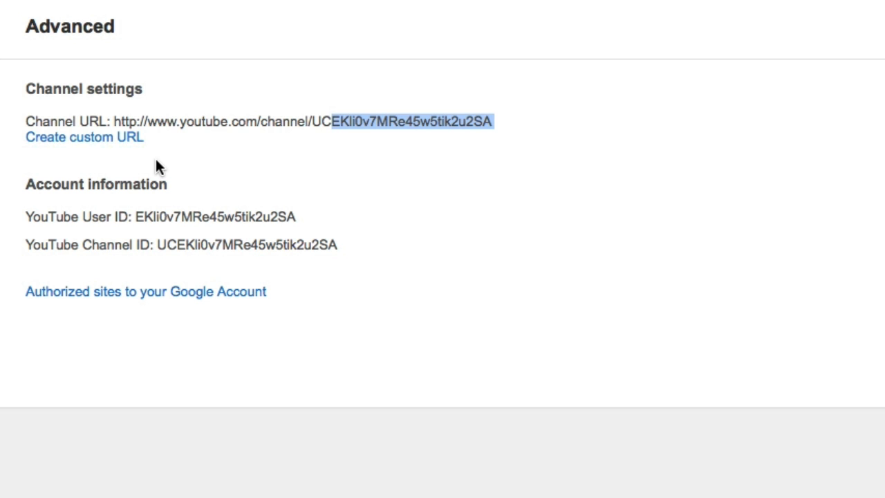
mouse_move(141, 143)
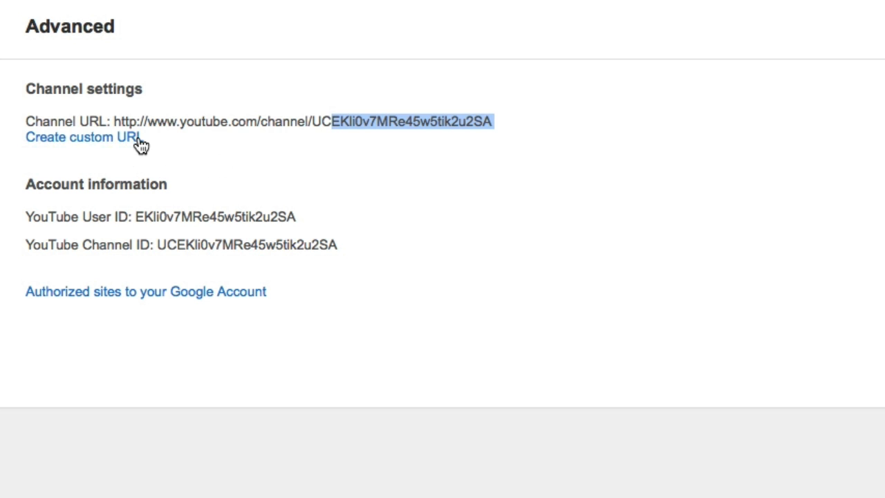
Start a custom channel URL and enter WillyBananasOnline as the proposed name
click(81, 137)
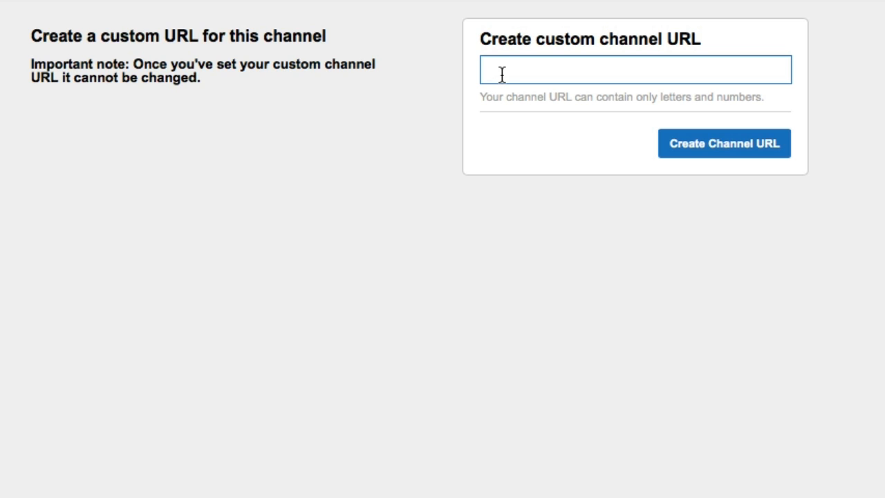
text(WillyBa)
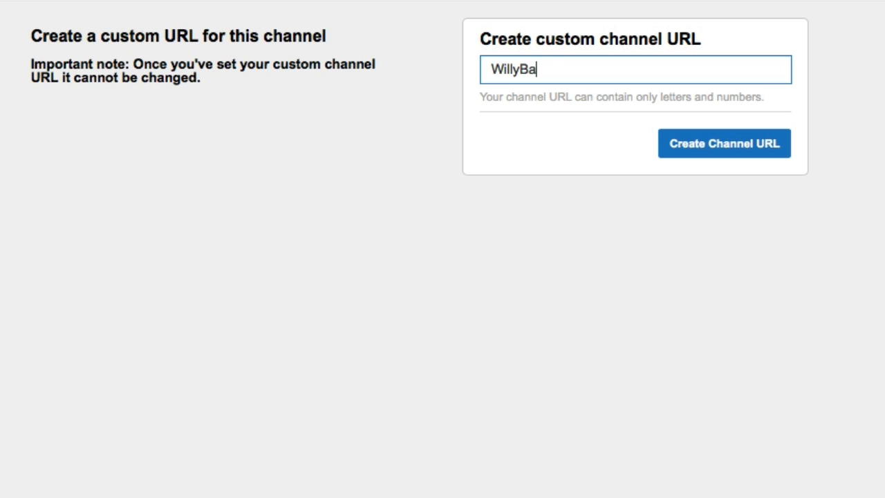
text(nanasO)
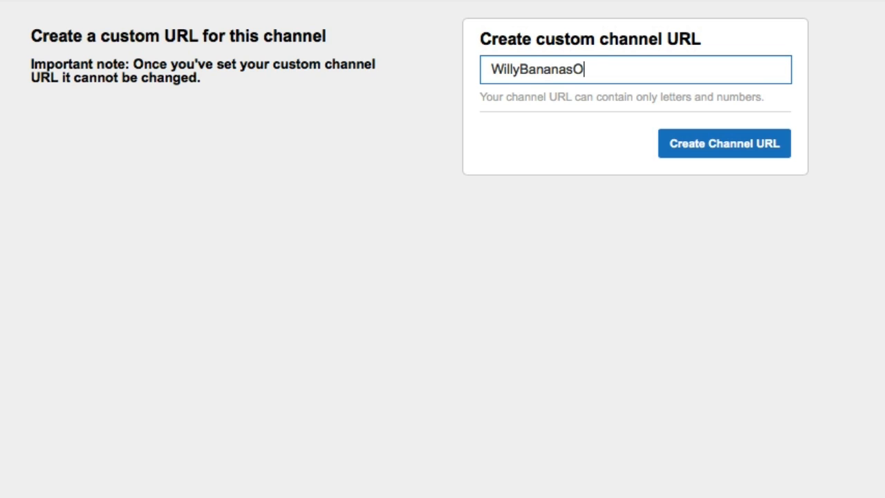
text(nline)
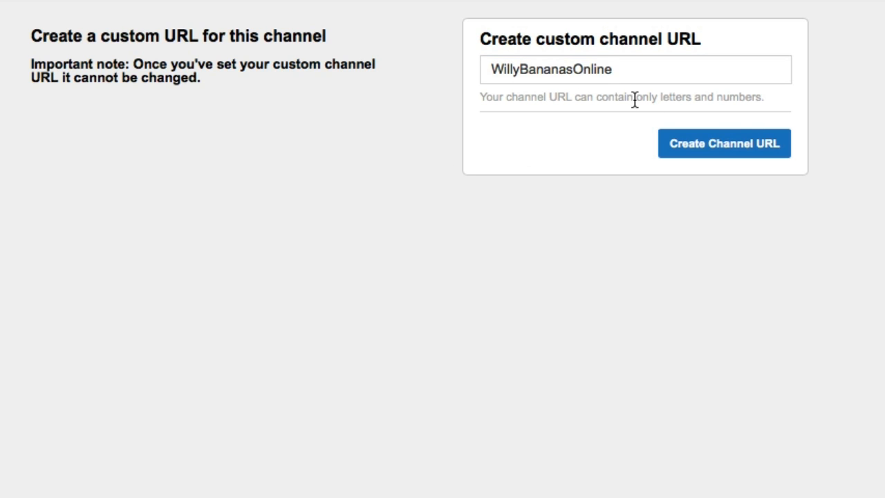
Clear the field and enter BillyBananasOnline instead, without submitting yet
click(622, 69)
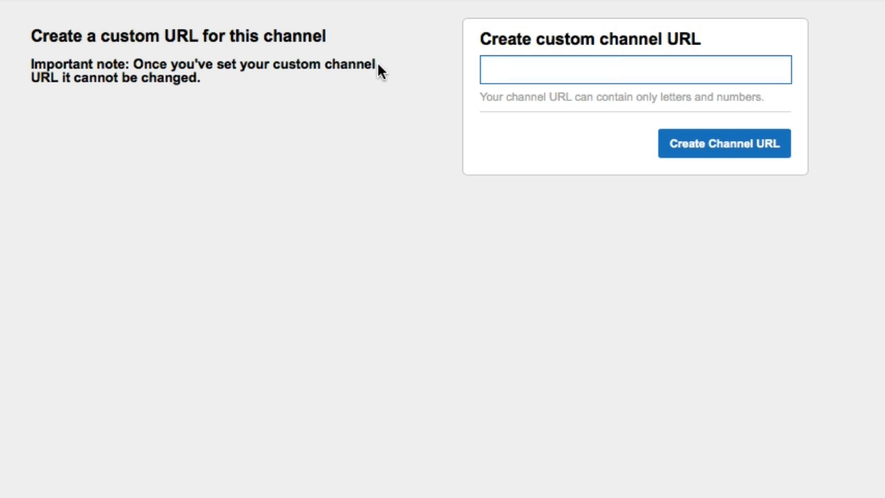
text(Billy)
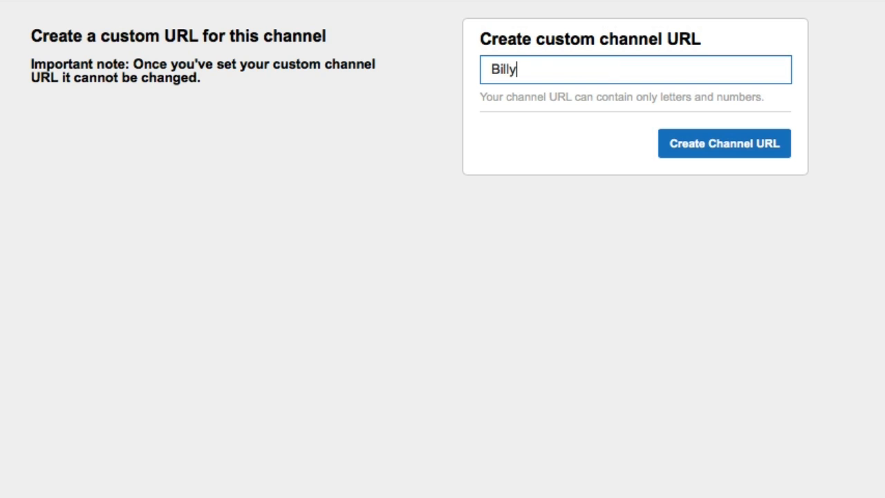
text(BananasOnline)
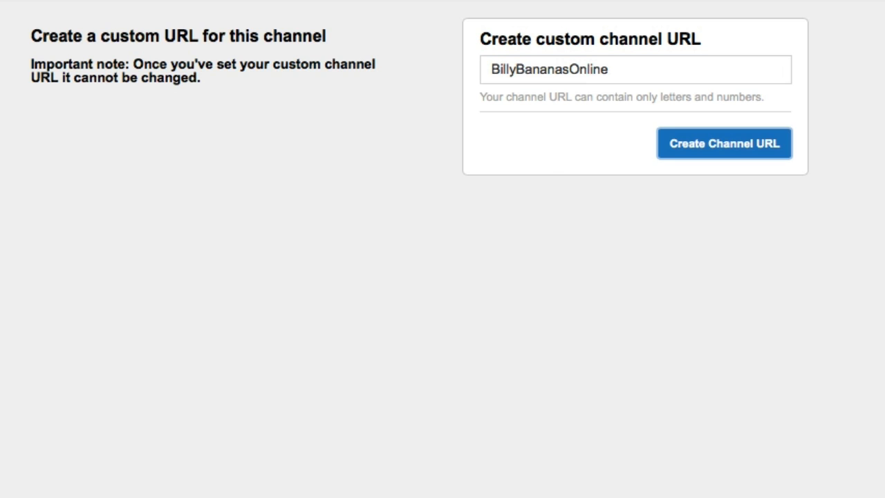
Submit BillyBananasOnline, see it is already taken, and replace it with WillyBananasOnline
click(725, 142)
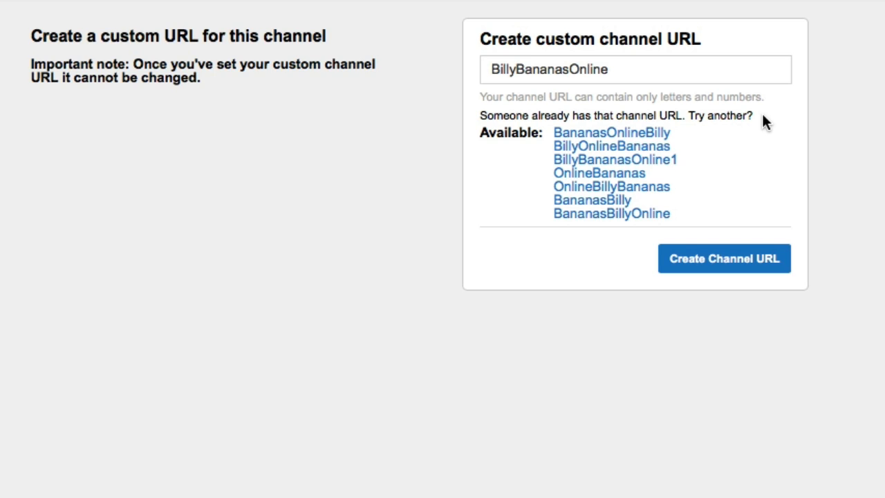
mouse_move(775, 176)
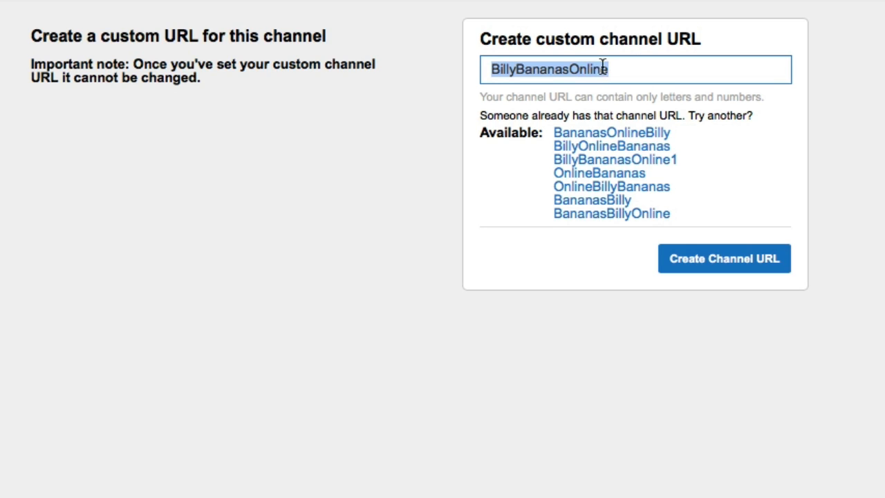
click(635, 70)
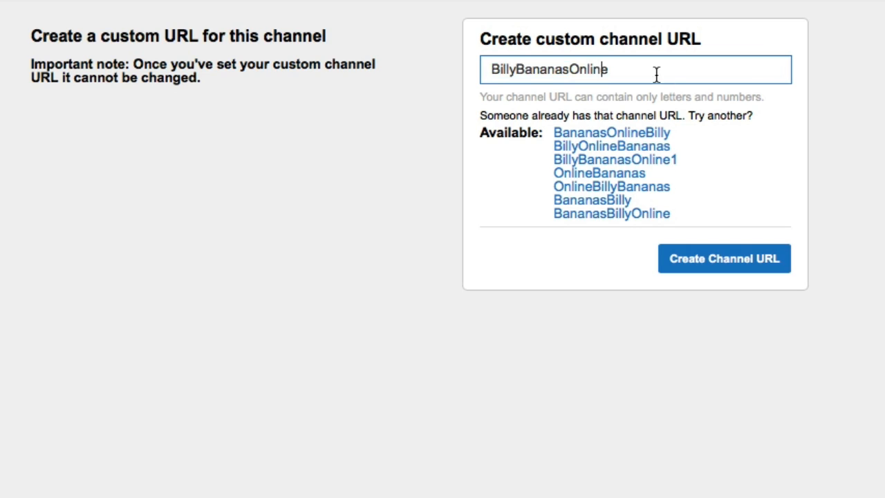
double_click(589, 70)
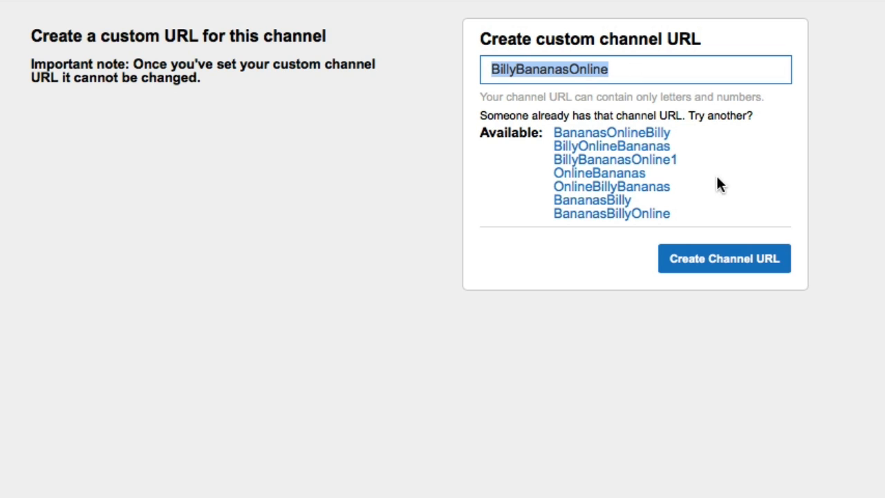
mouse_move(607, 252)
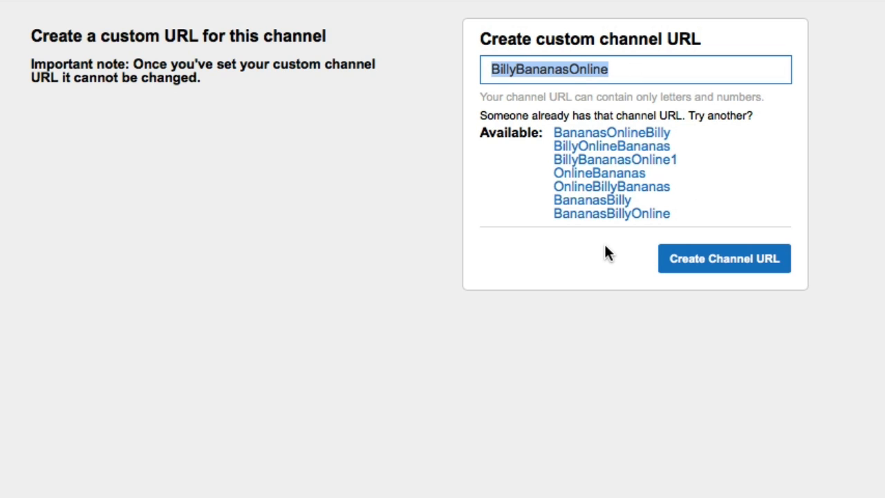
text(WillyBananasOnline)
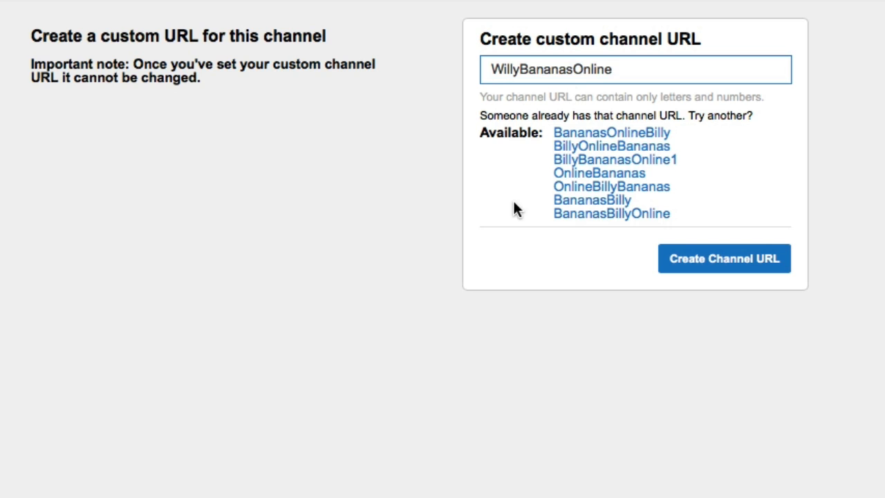
mouse_move(720, 265)
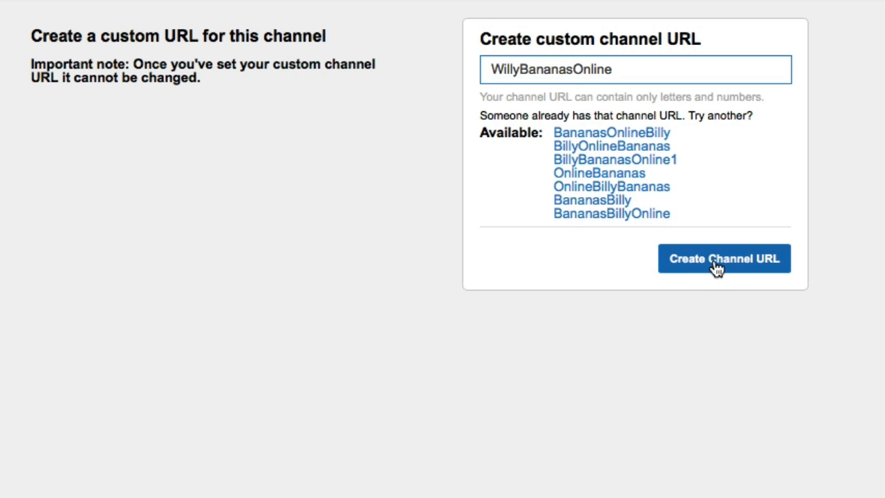
Create the URL youtube.com/user/WillyBananasOnline and get the blue success banner
click(725, 258)
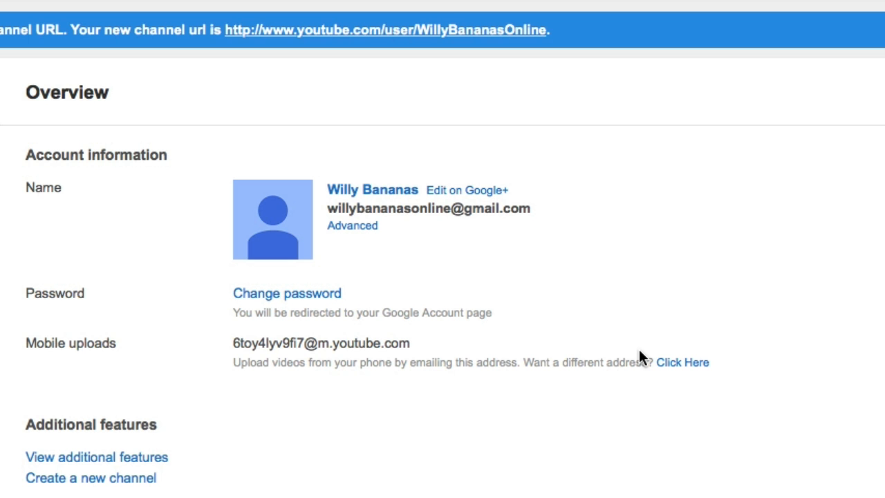
mouse_move(242, 47)
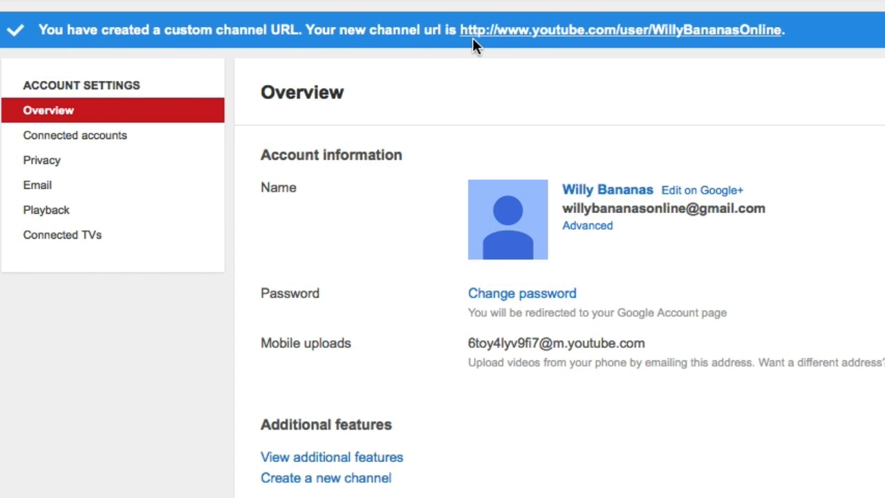
mouse_move(642, 40)
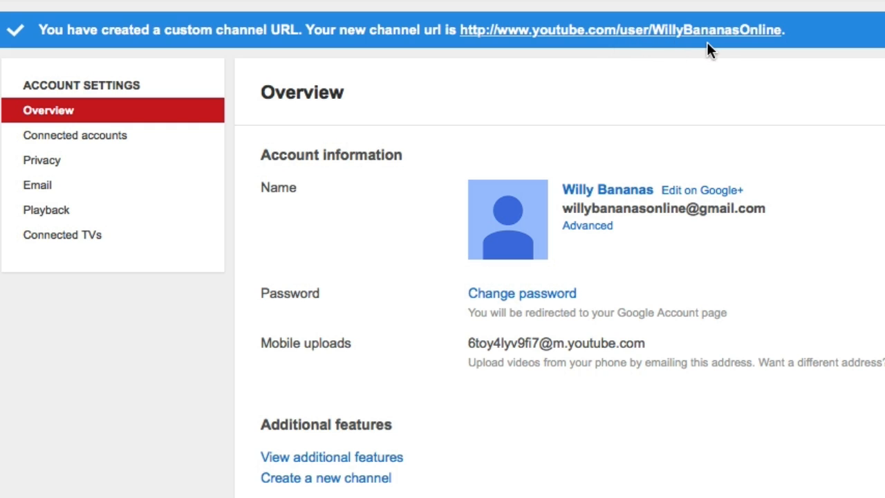
mouse_move(734, 43)
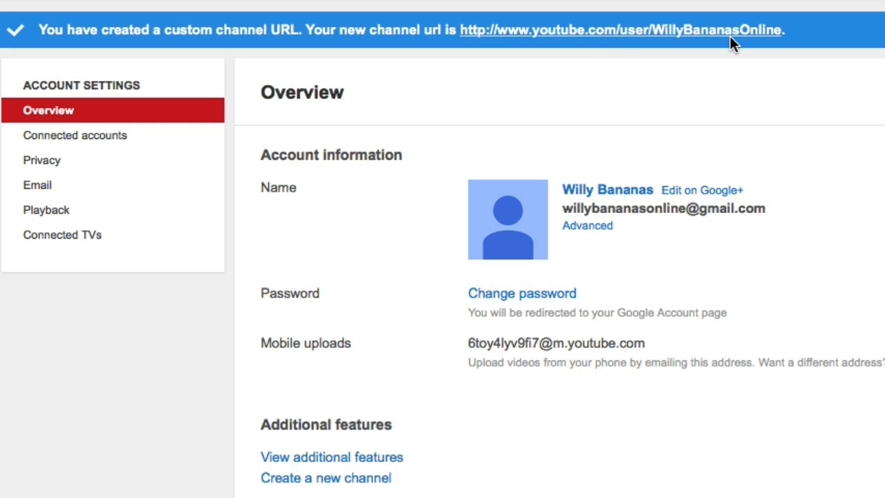